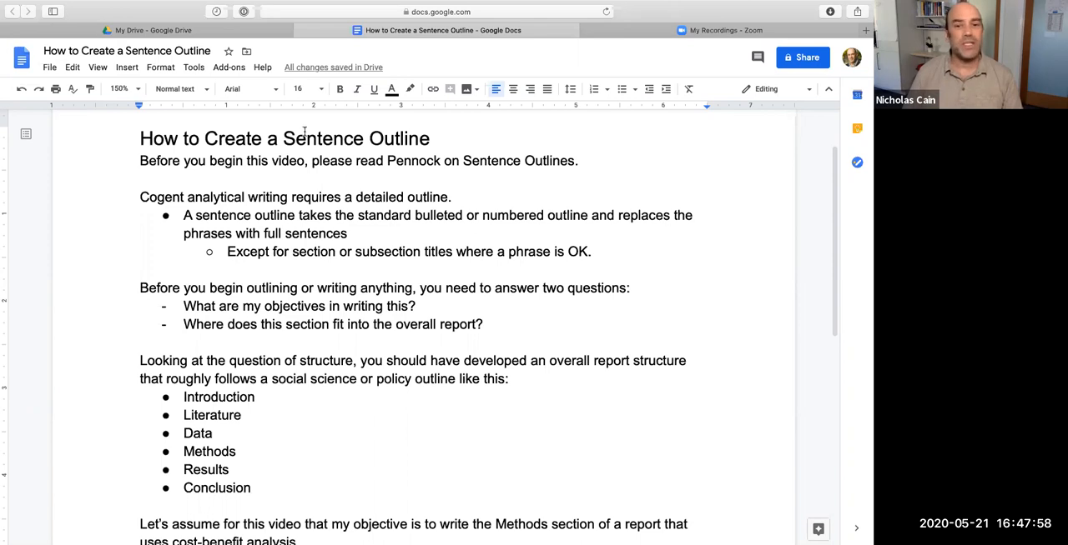
- Highlight the word 'standard' and the paragraph about overall report structure while reviewing the outline
{"action": "double_click", "coordinate": [383, 216]}
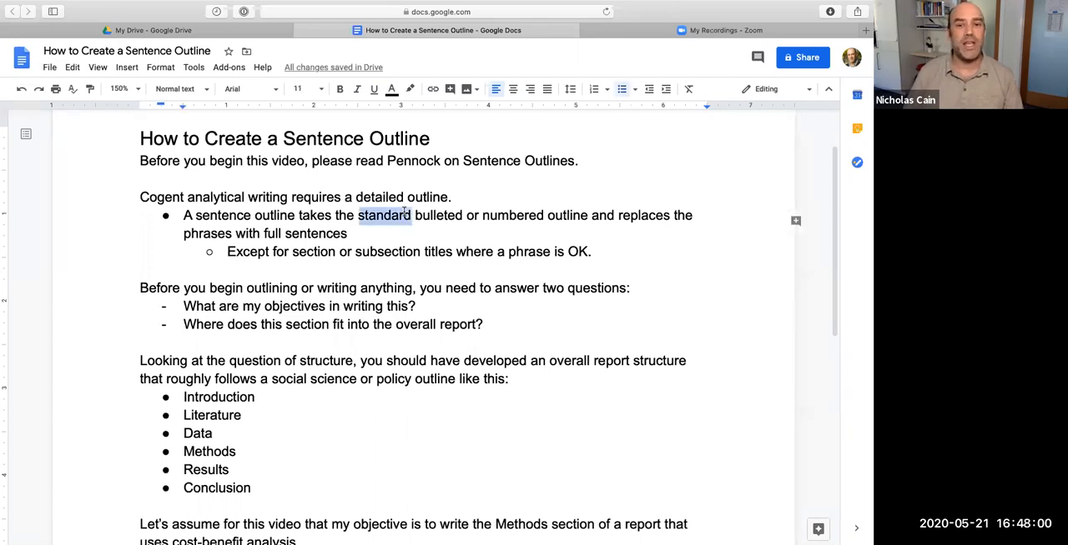
{"action": "left_click_drag", "start_coordinate": [184, 215], "coordinate": [352, 233]}
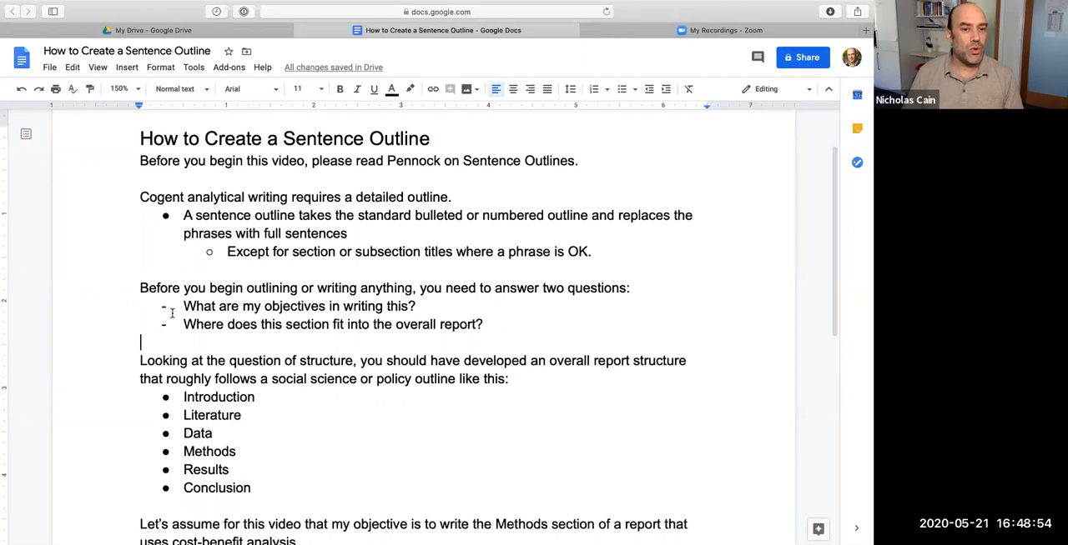
{"action": "left_click_drag", "start_coordinate": [183, 307], "coordinate": [490, 324]}
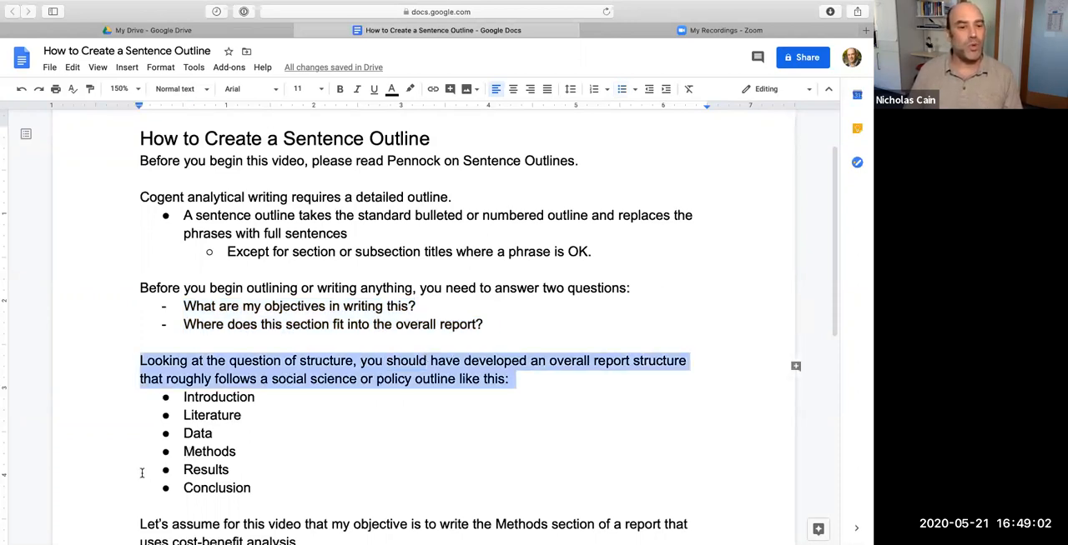
{"action": "scroll", "scroll_direction": "down", "scroll_amount": 3}
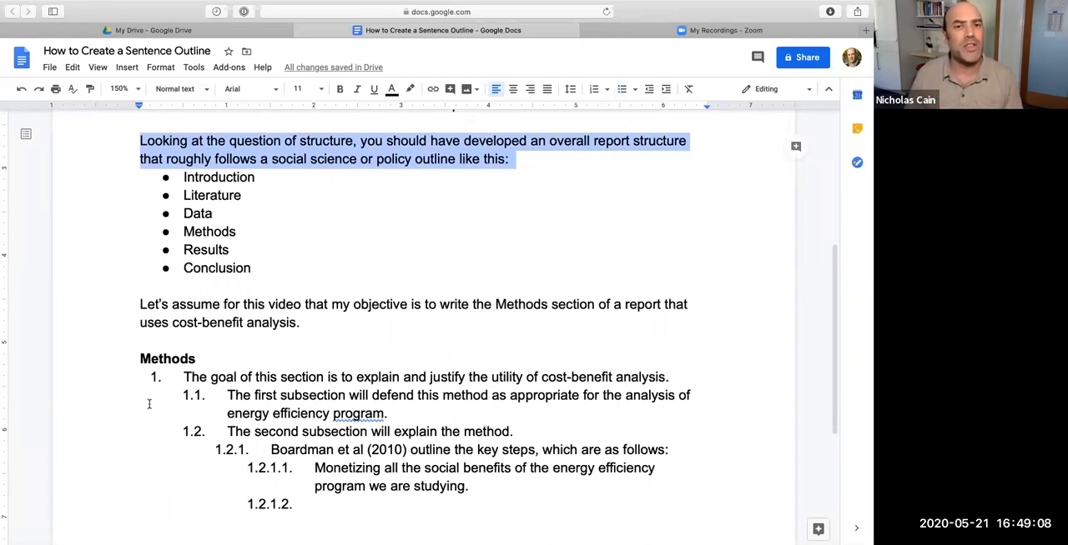
{"action": "mouse_move", "coordinate": [253, 284]}
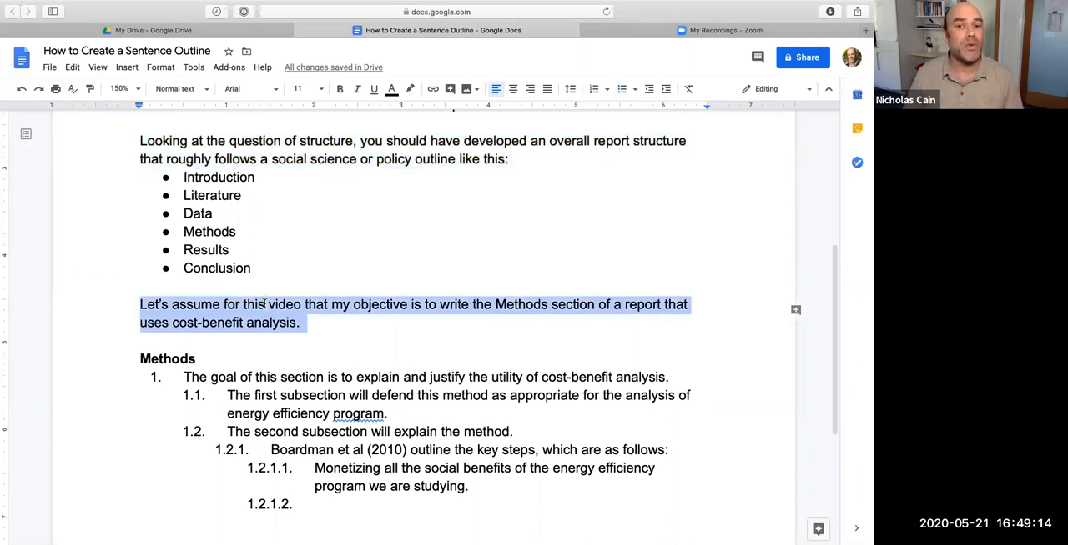
{"action": "mouse_move", "coordinate": [271, 341]}
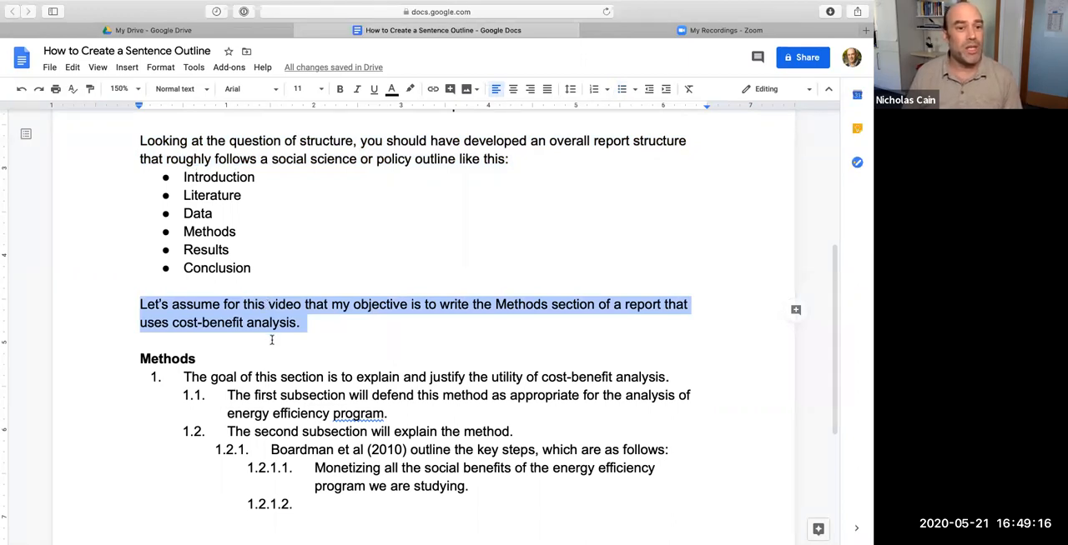
{"action": "mouse_move", "coordinate": [267, 357]}
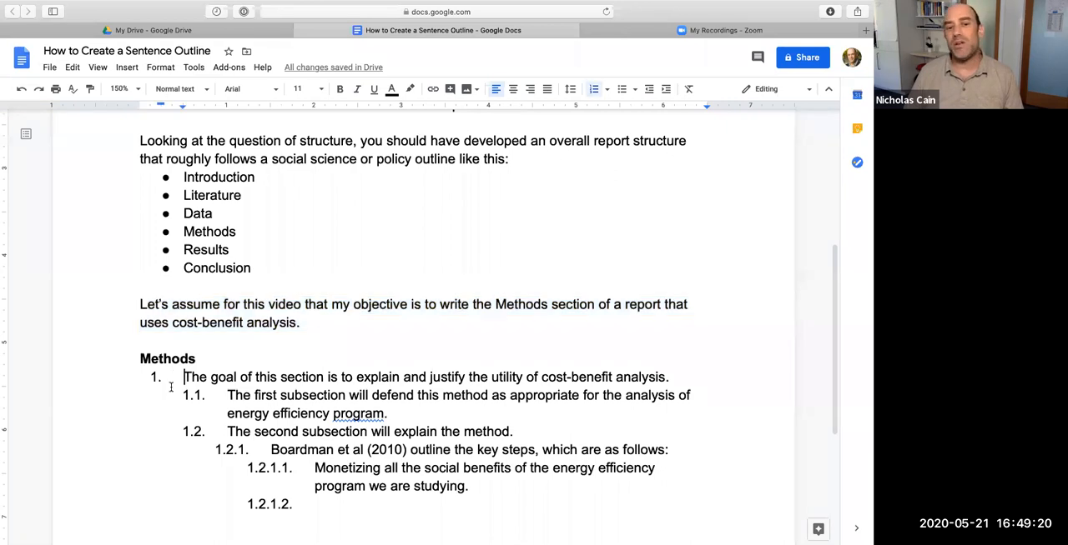
{"action": "scroll", "scroll_direction": "down", "scroll_amount": 3}
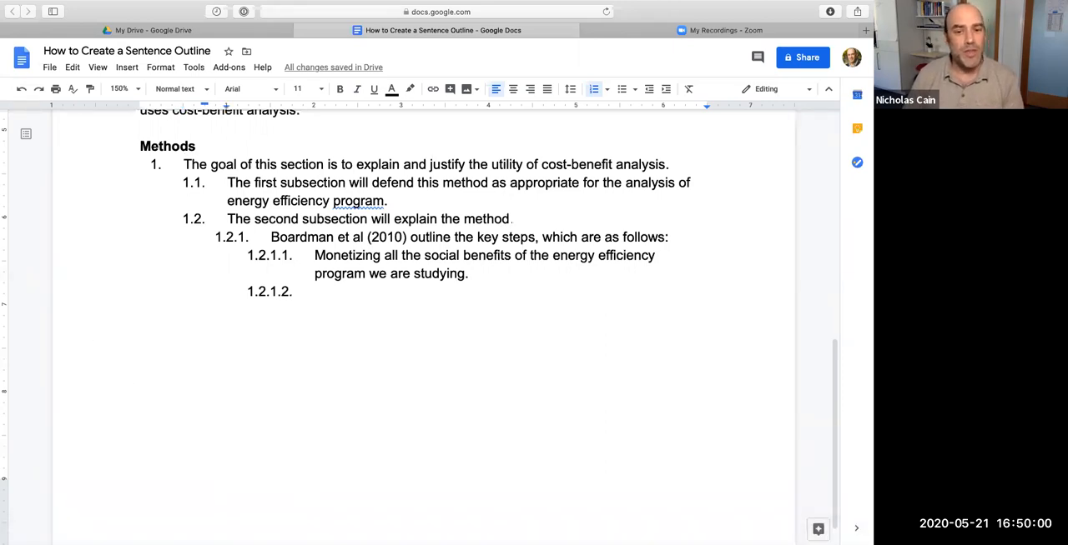
- Extend item 1.2 with 'in detail and the steps included.', correcting the mistyped letters
{"action": "type", "text": "in detail and"}
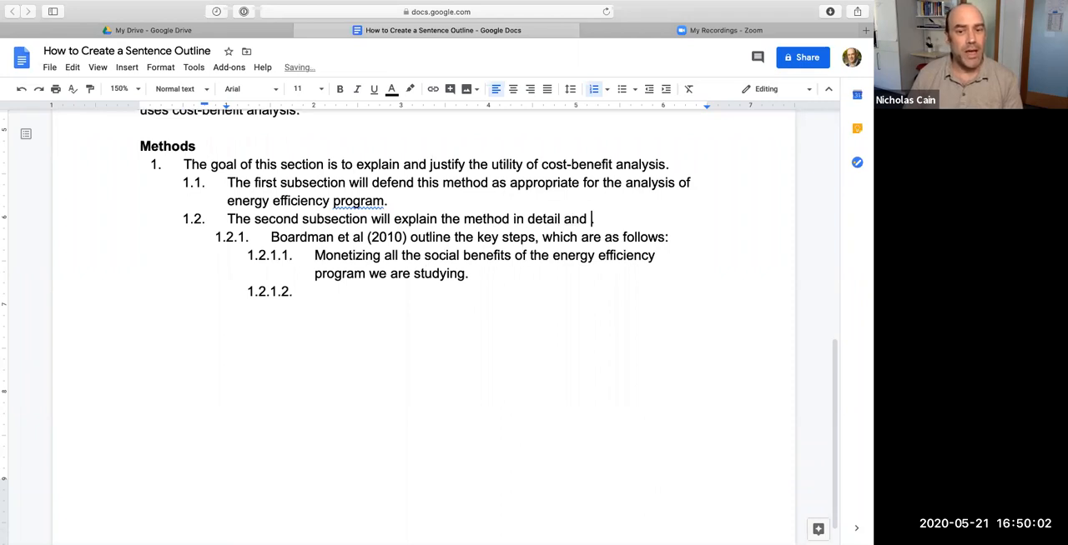
{"action": "type", "text": "ou"}
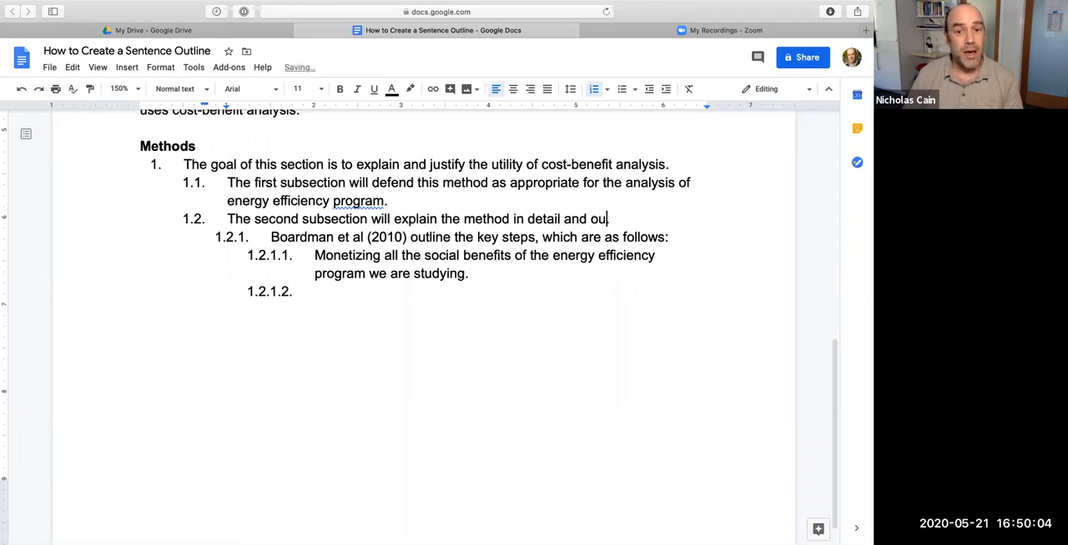
{"action": "key", "text": "Backspace"}
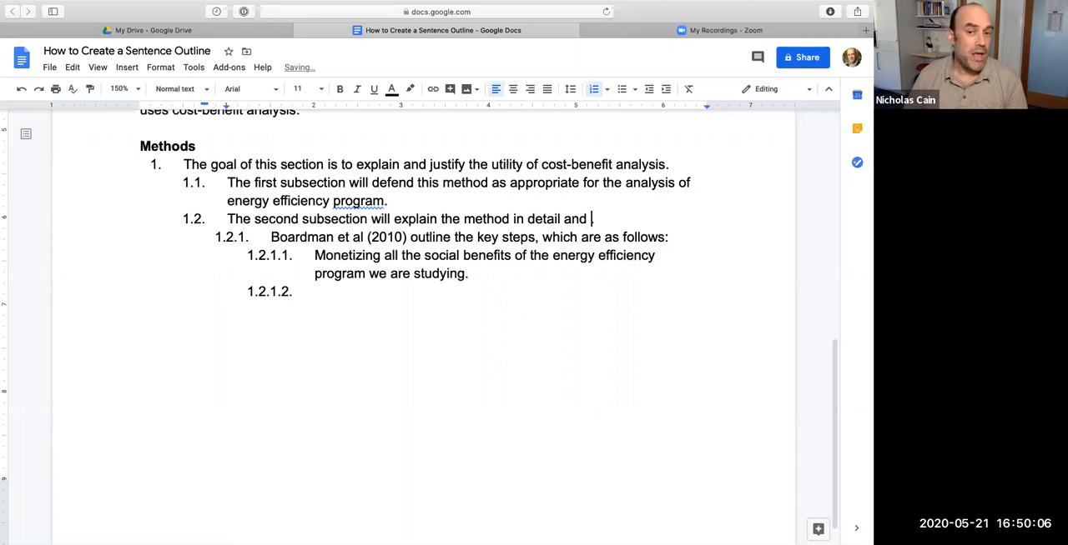
{"action": "type", "text": "the steps included."}
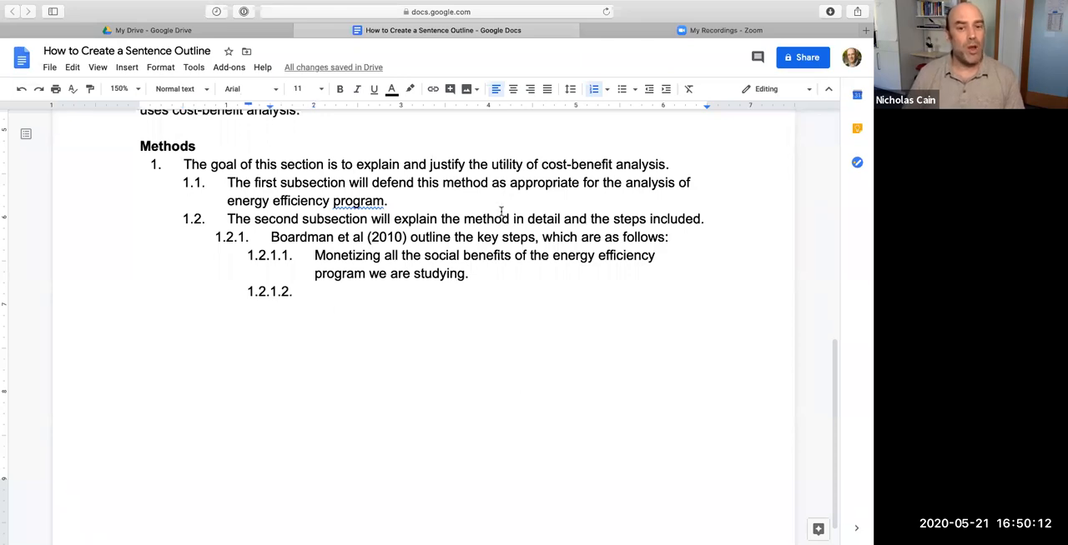
{"action": "mouse_move", "coordinate": [503, 281]}
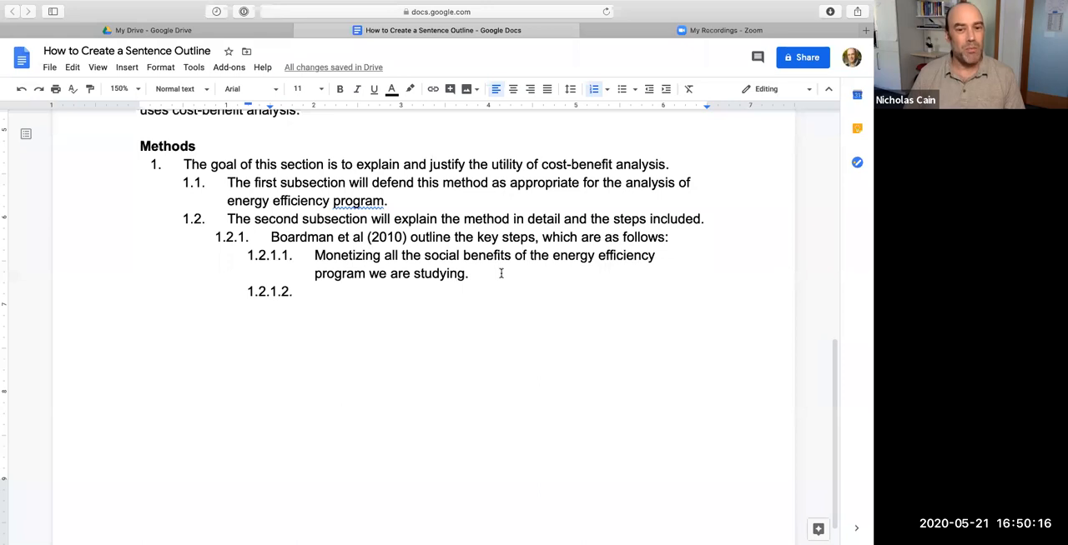
{"action": "left_click_drag", "start_coordinate": [314, 256], "coordinate": [467, 274]}
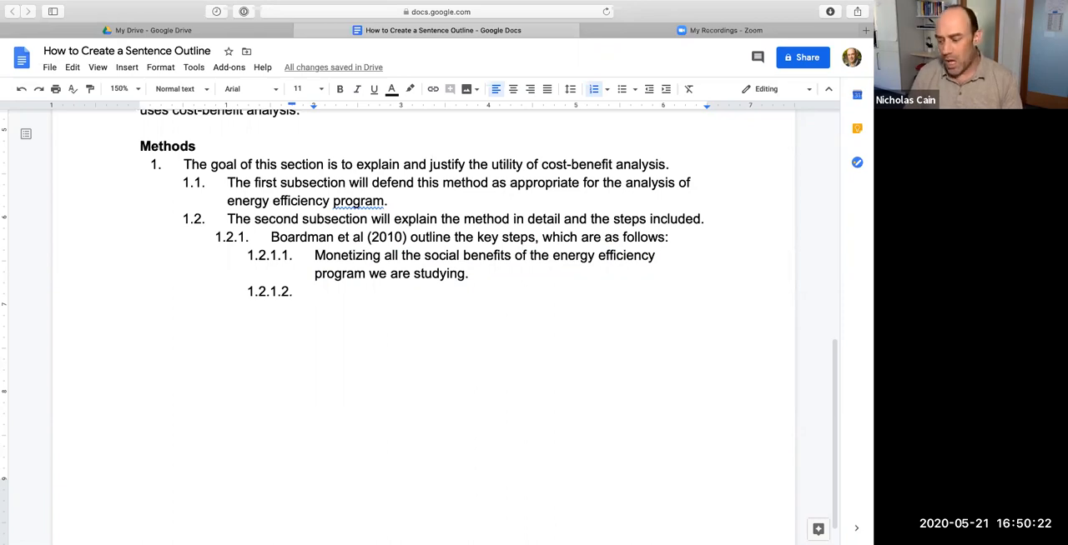
- Write step 1.2.1.2 'Monetizing all of the social costs of the EE program we are studying.' and start item 1.2.1.3
{"action": "type", "text": "Monetizing all of the social costs of t"}
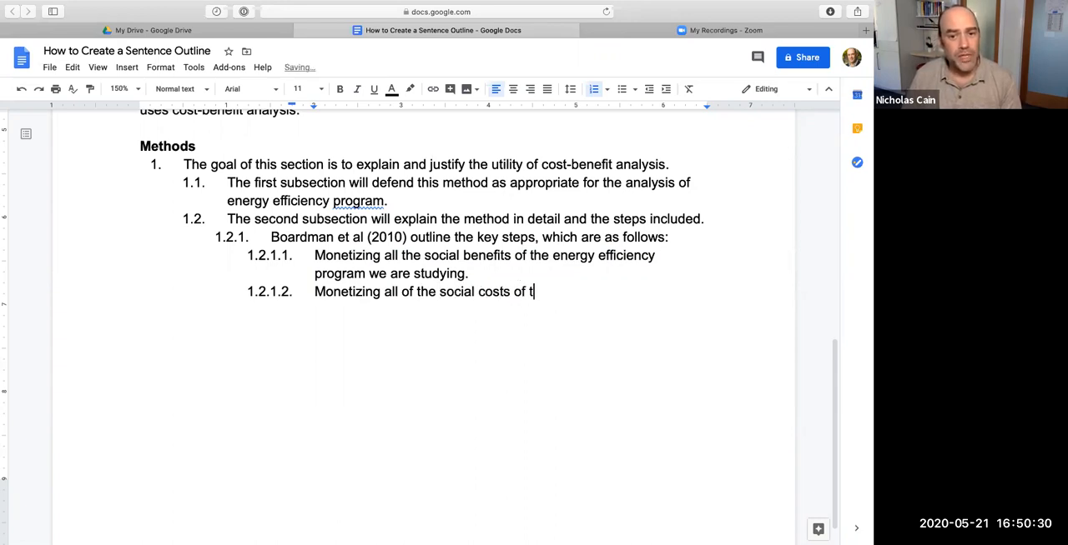
{"action": "type", "text": "he EE program"}
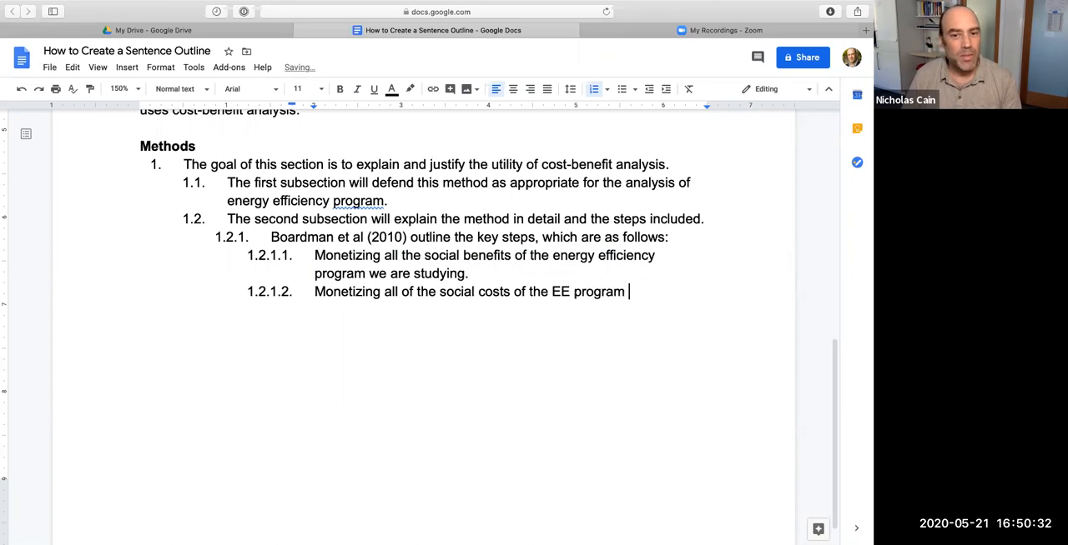
{"action": "type", "text": "we ears"}
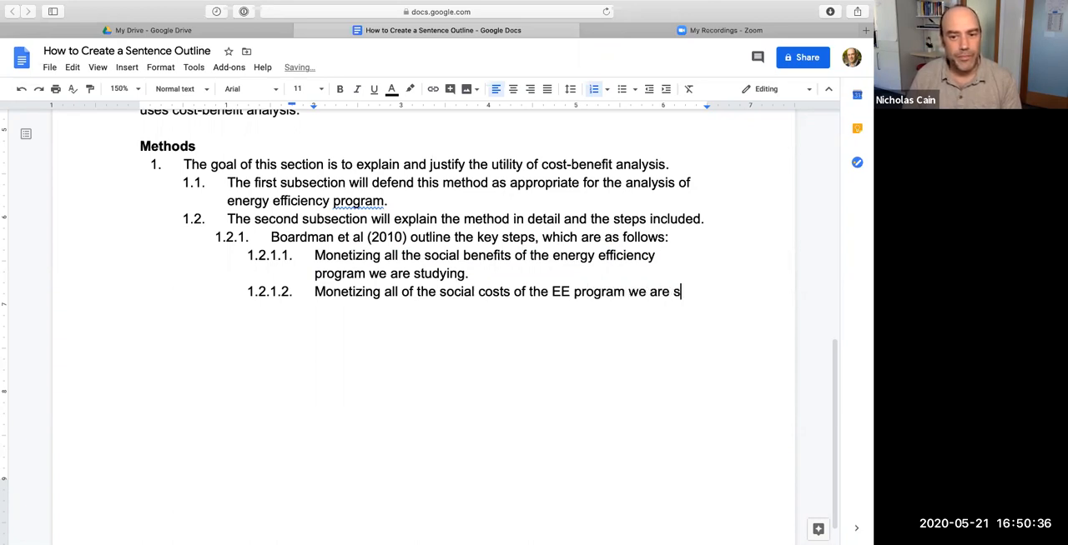
{"action": "type", "text": "tudying."}
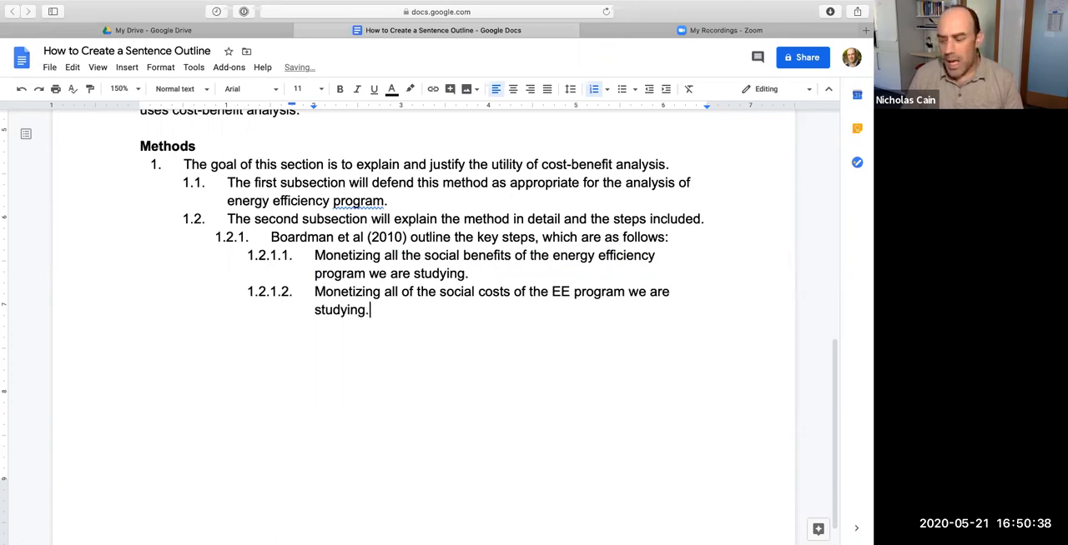
{"action": "key", "text": "Enter"}
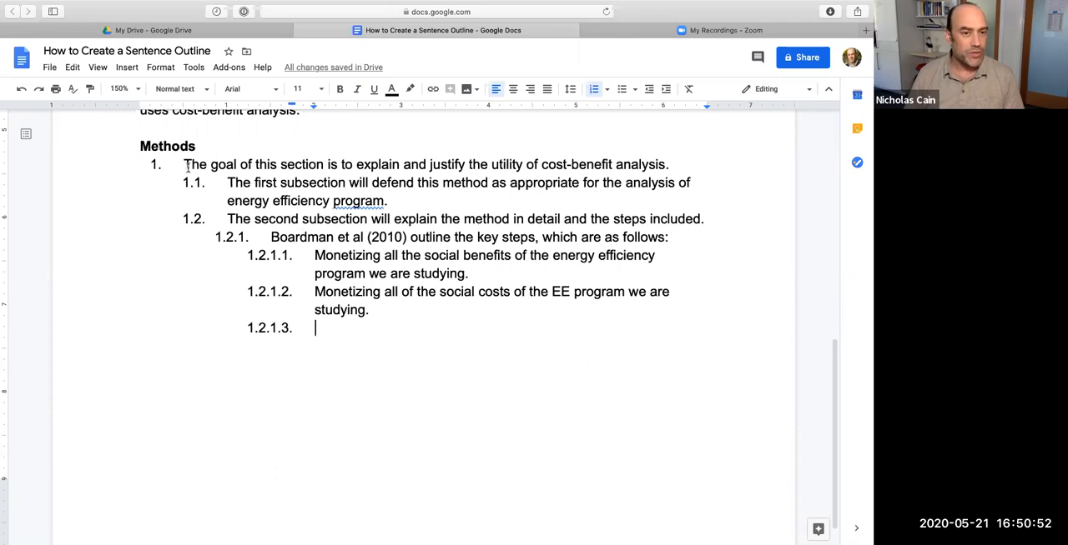
{"action": "mouse_move", "coordinate": [307, 410]}
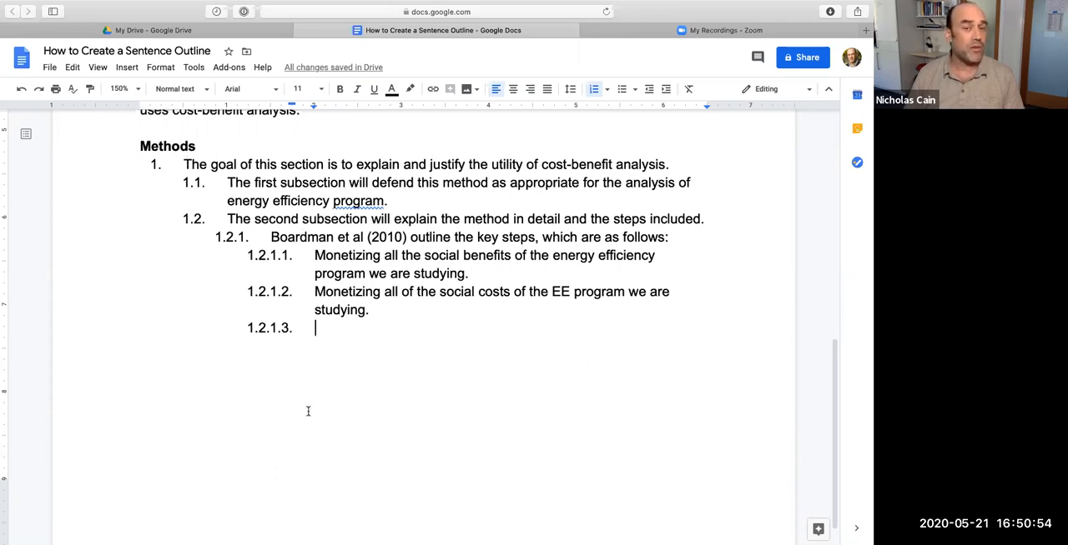